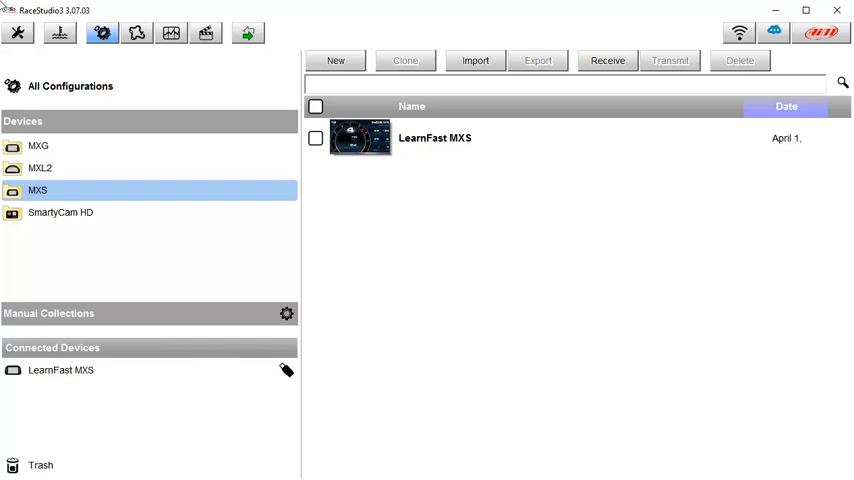
# Open the LearnFast MXS configuration from the configurations list
pyautogui.click(435, 138)
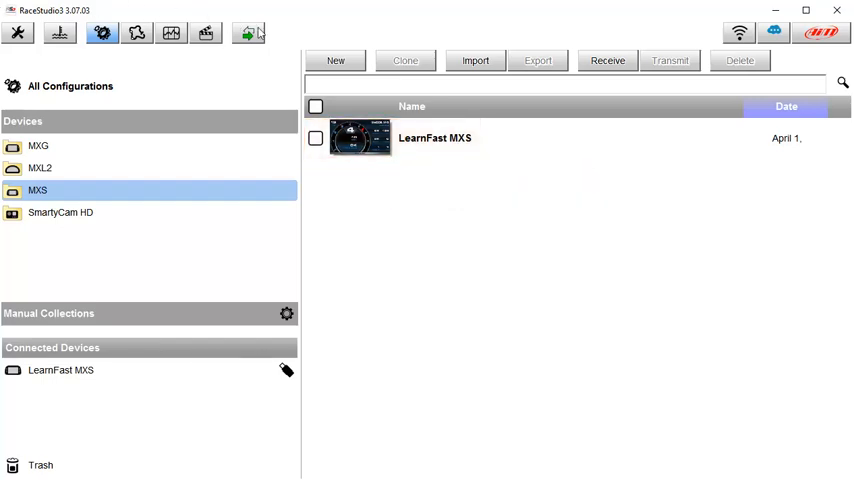
pyautogui.doubleClick(434, 138)
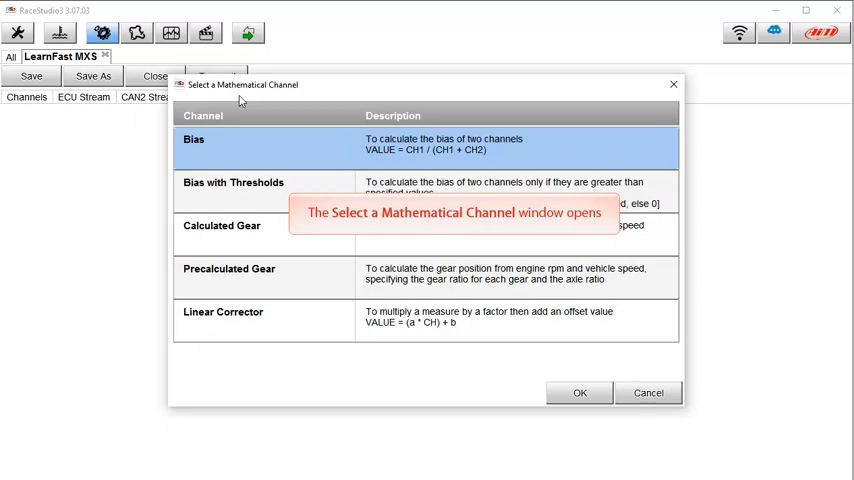
# Select Precalculated Gear in the mathematical channel chooser
pyautogui.click(229, 273)
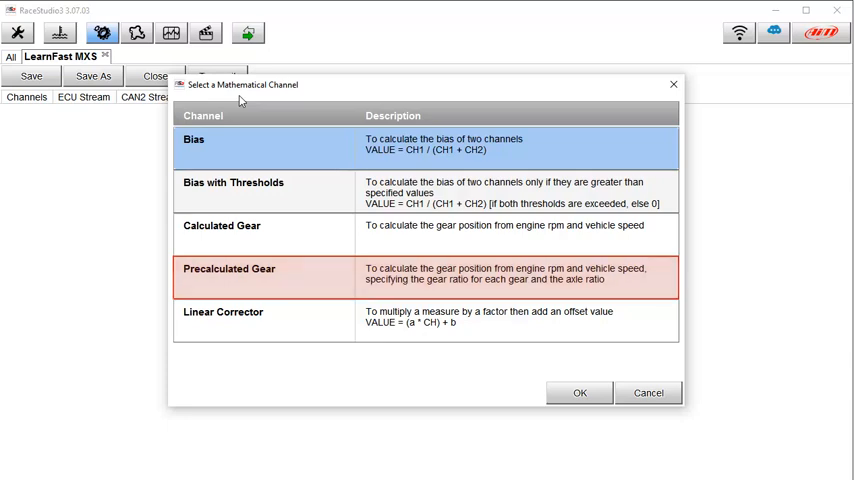
pyautogui.click(320, 230)
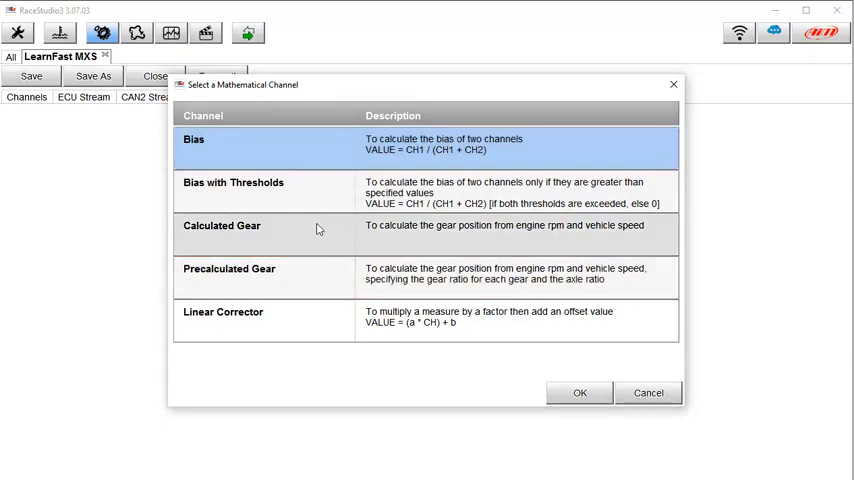
pyautogui.click(320, 275)
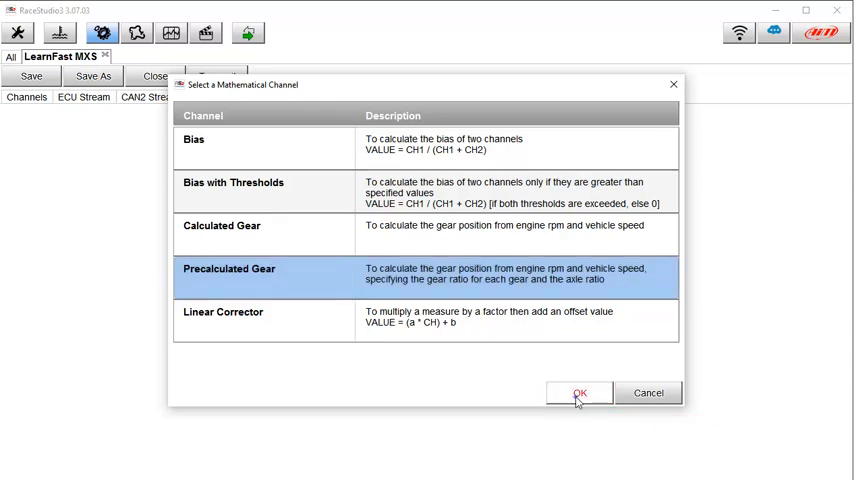
# Confirm the Precalculated Gear type and keep the PreCalcGear sampling frequency at 10 Hz
pyautogui.click(579, 392)
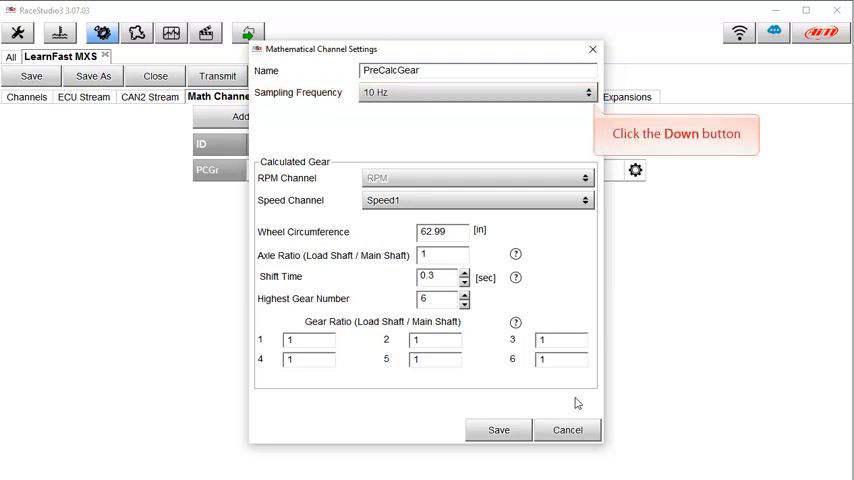
pyautogui.click(588, 92)
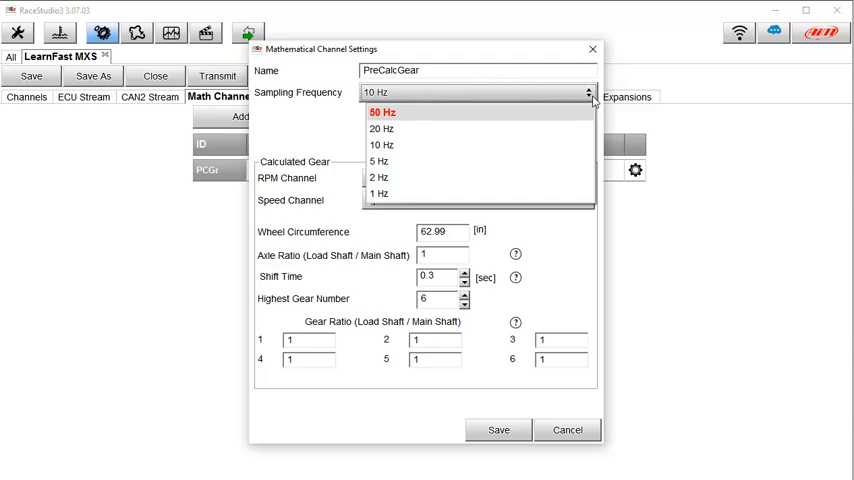
pyautogui.moveTo(381, 145)
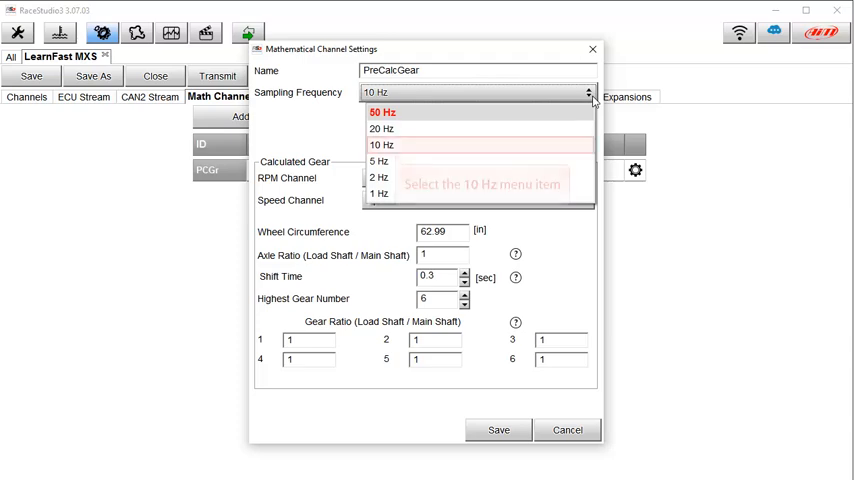
pyautogui.moveTo(381, 145)
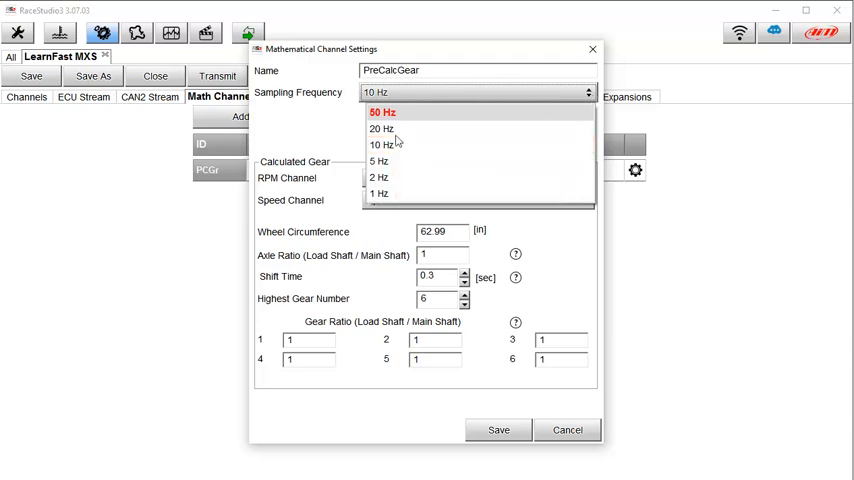
pyautogui.click(380, 145)
pyautogui.write('43/15')
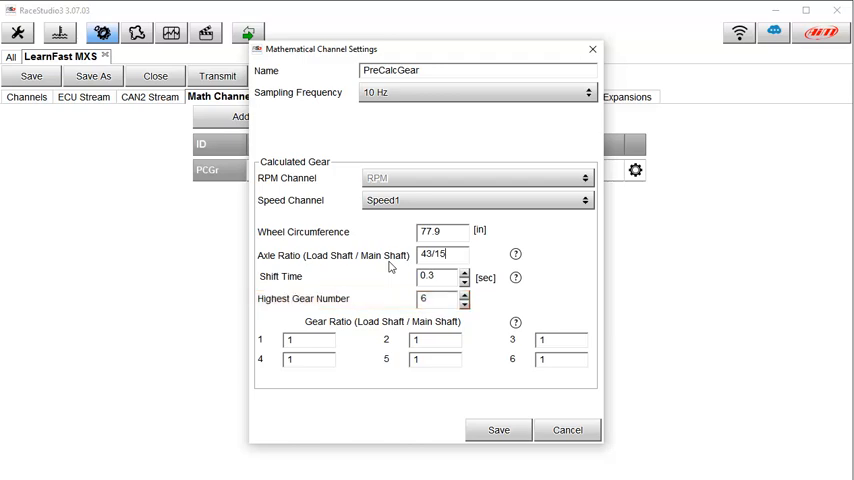
pyautogui.moveTo(463, 273)
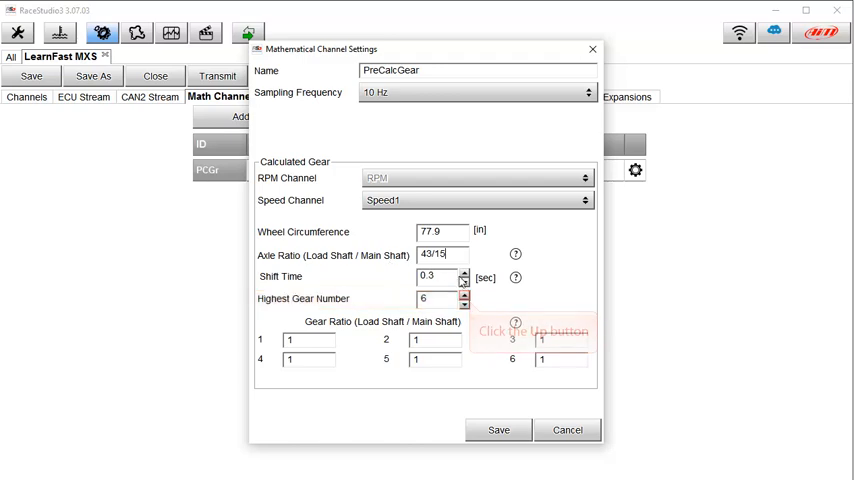
pyautogui.click(464, 295)
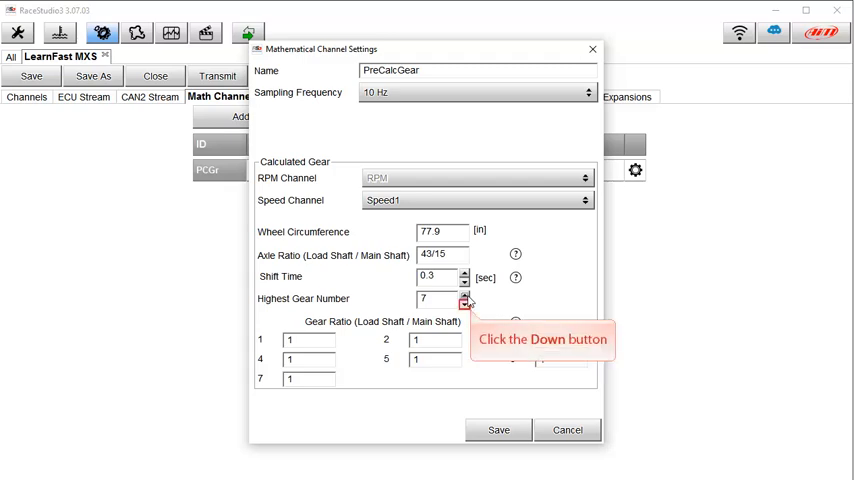
pyautogui.click(464, 302)
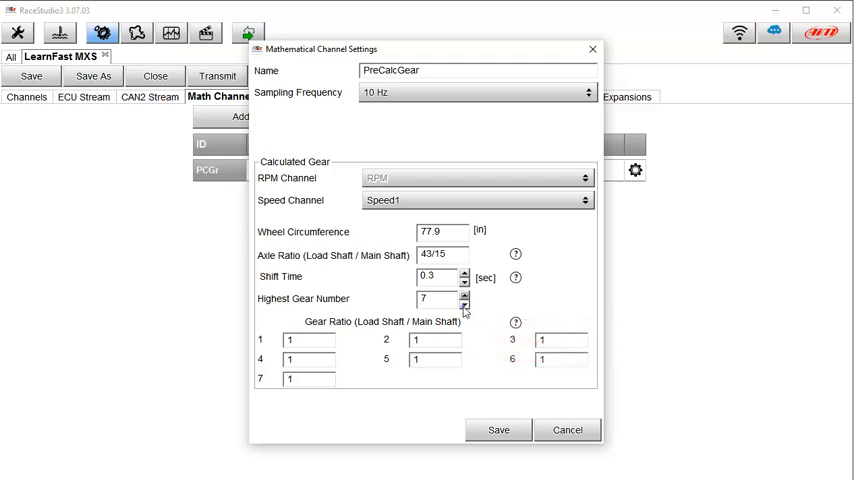
pyautogui.click(464, 302)
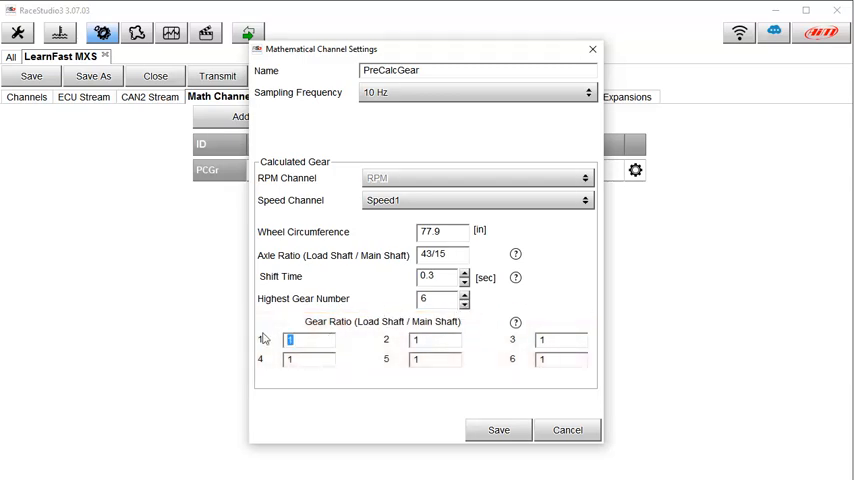
# Enter gear ratios 5.087 and 2.991 for gears one and two, continuing through 1.286 for gear five
pyautogui.write('5.087')
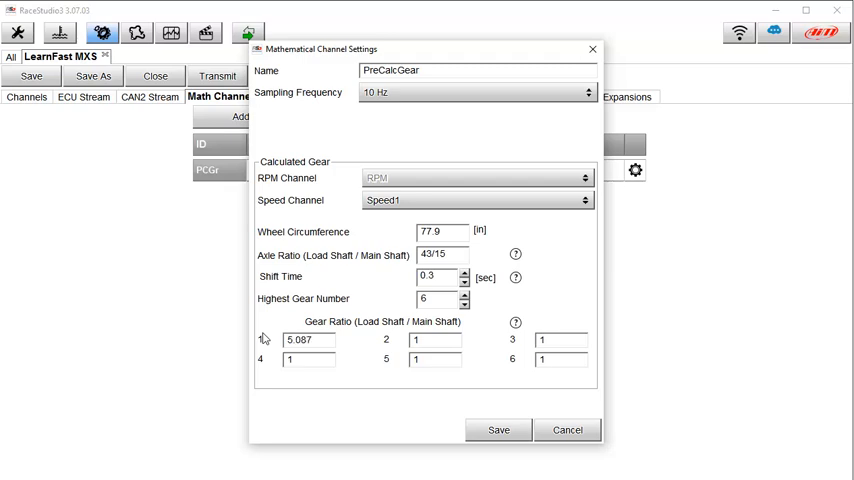
pyautogui.click(434, 340)
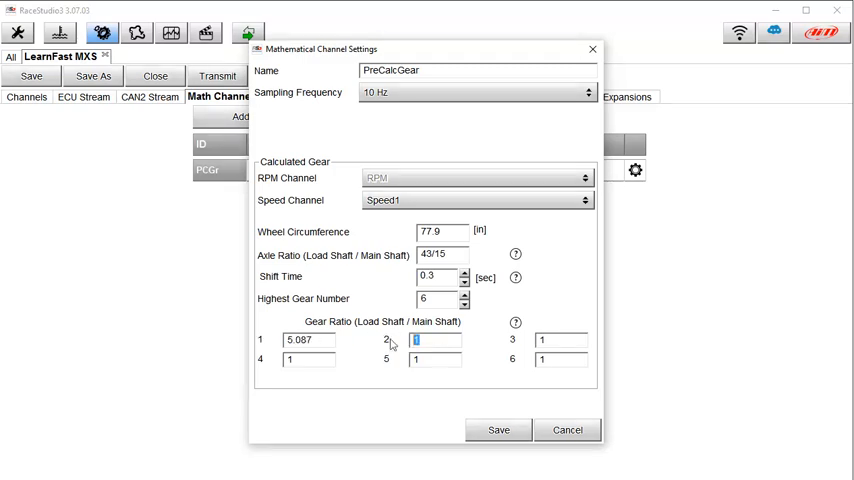
pyautogui.write('2.991')
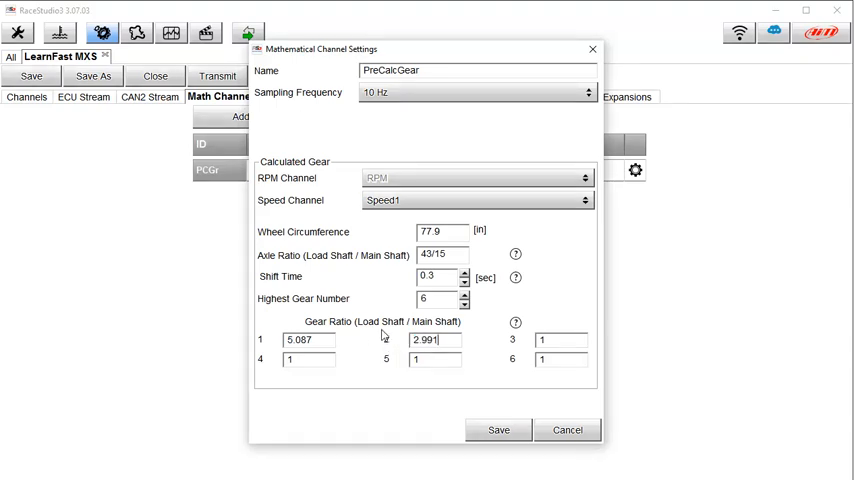
pyautogui.moveTo(558, 341)
pyautogui.write('2.035')
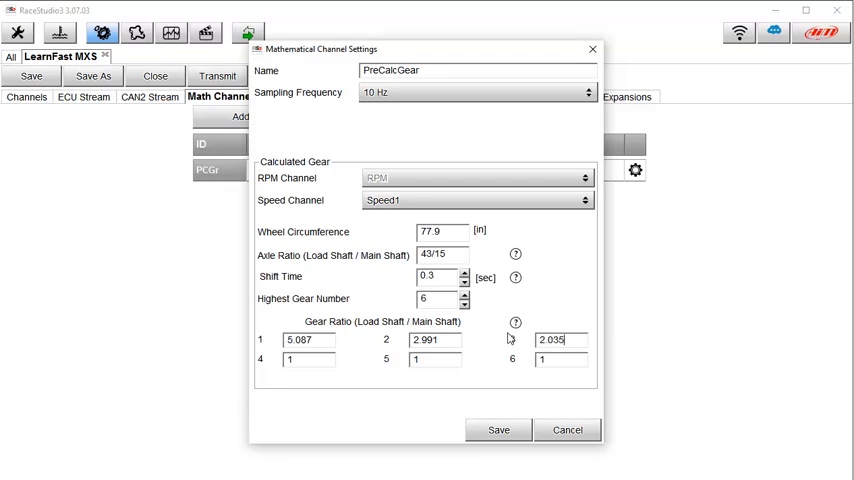
pyautogui.moveTo(365, 343)
pyautogui.write('.28')
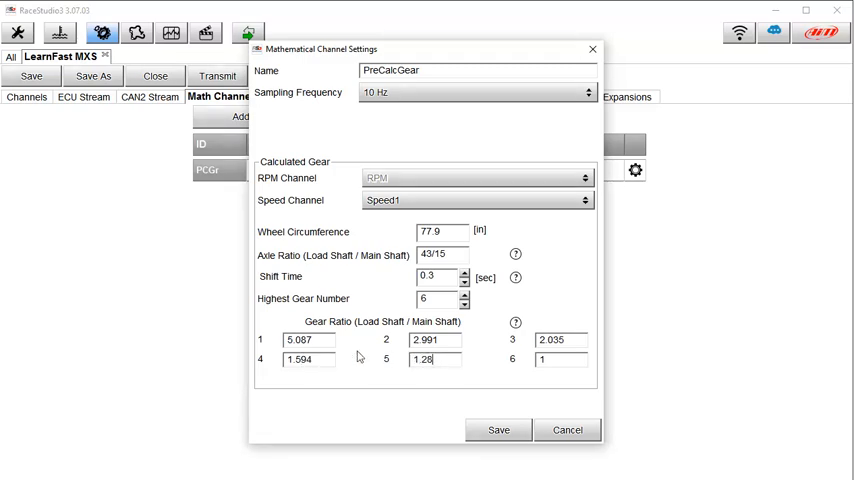
pyautogui.write('6')
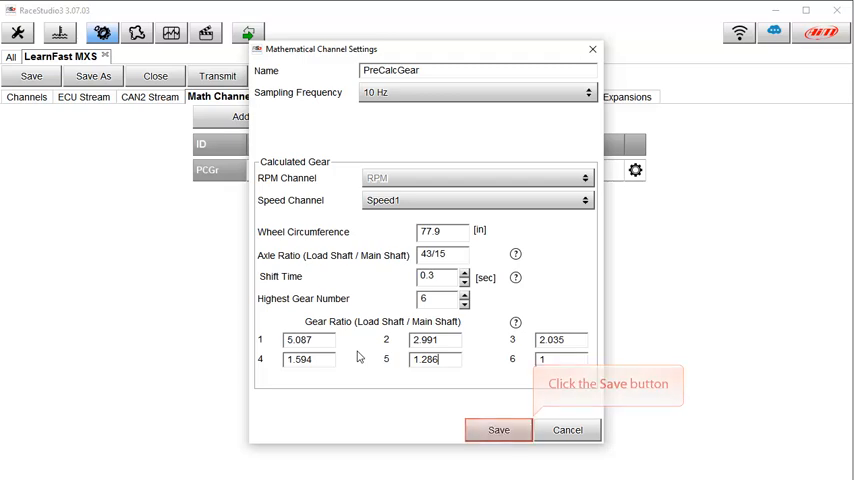
# Save PreCalcGear so it is listed as a Gear math channel at 10 Hz
pyautogui.click(498, 430)
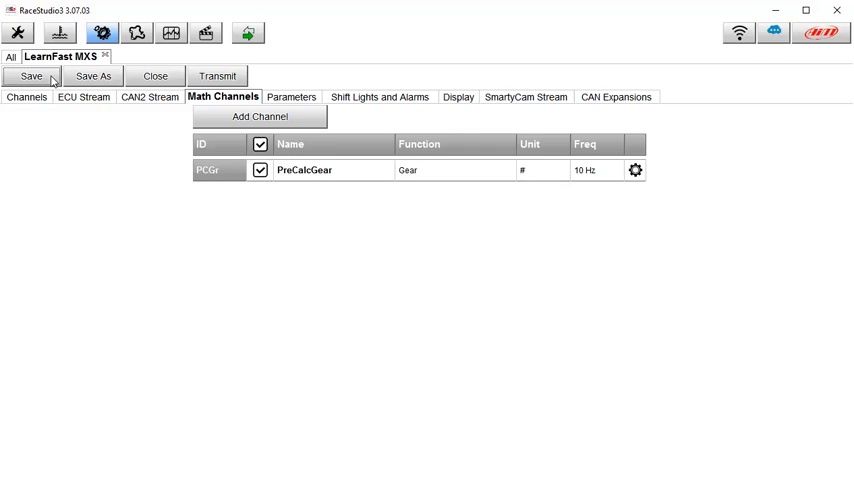
pyautogui.moveTo(217, 75)
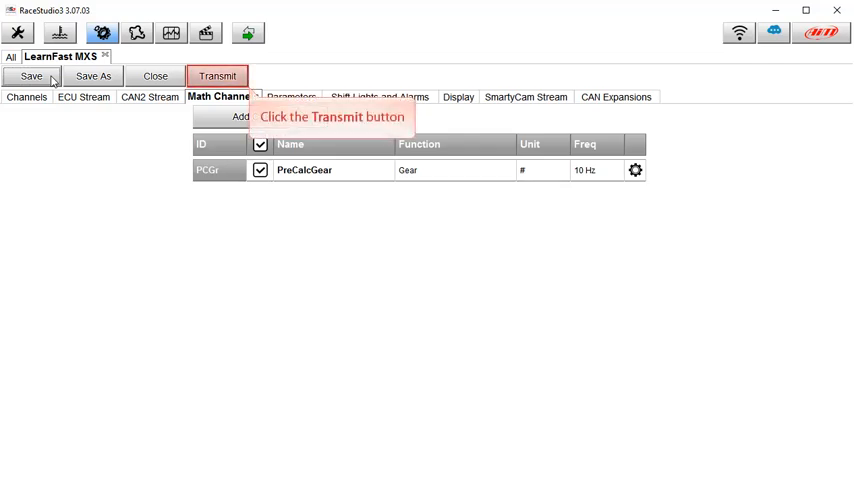
# Transmit the configuration to the LearnFast MXS and show the connected device list
pyautogui.click(217, 75)
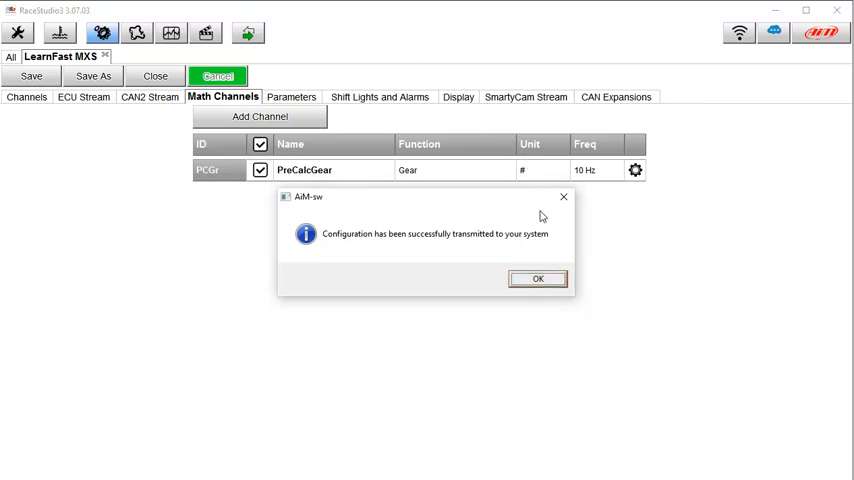
pyautogui.click(537, 278)
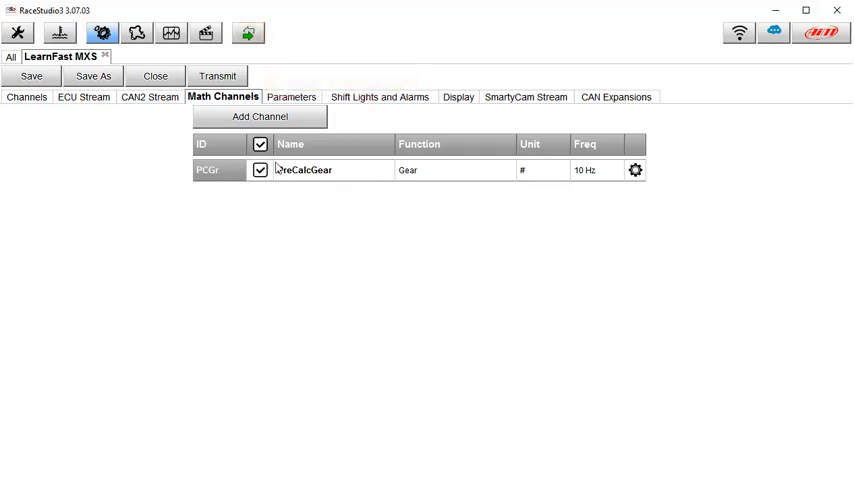
pyautogui.click(248, 33)
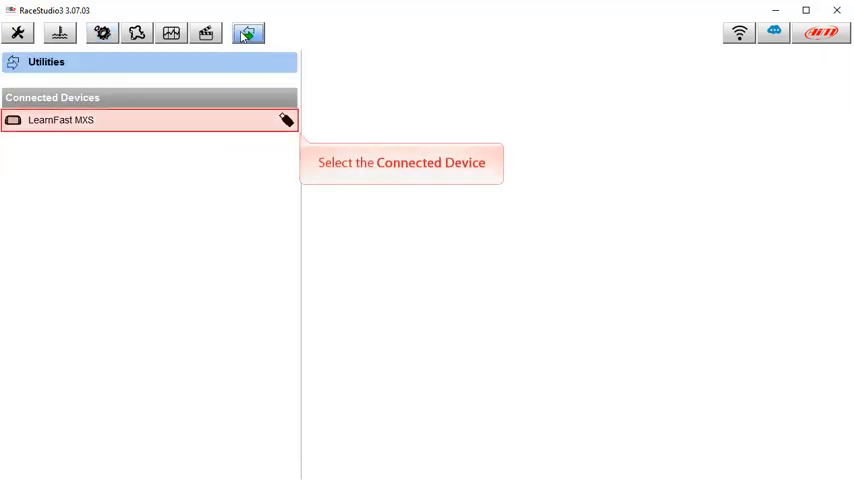